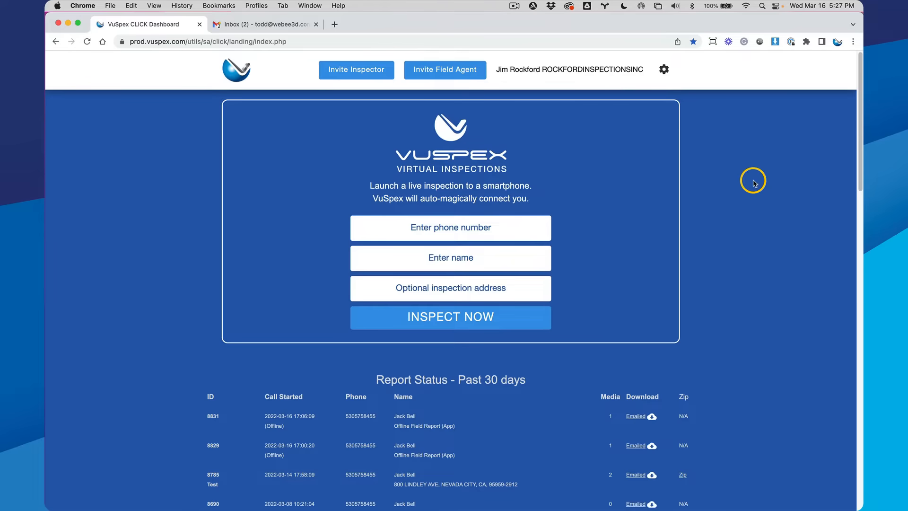
mouse_move(664, 70)
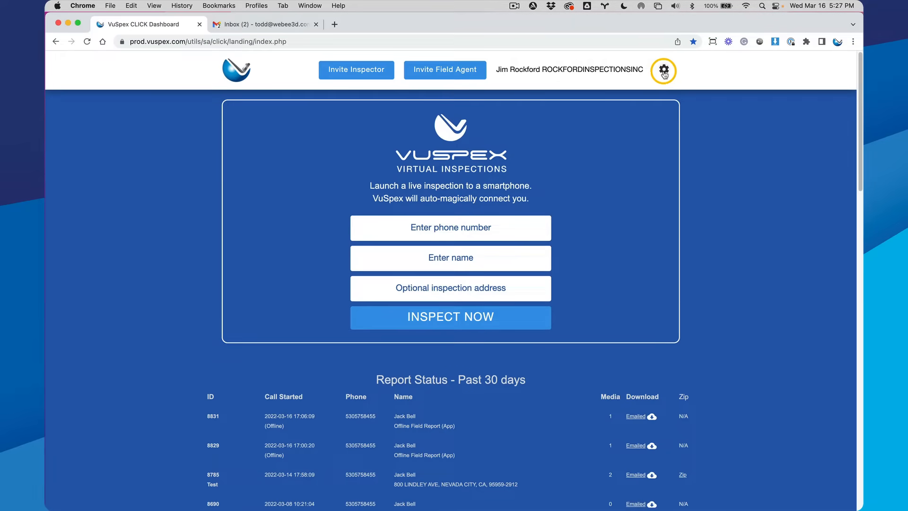
Choose Offline Field Report from the gear menu beside the account name.
click(664, 70)
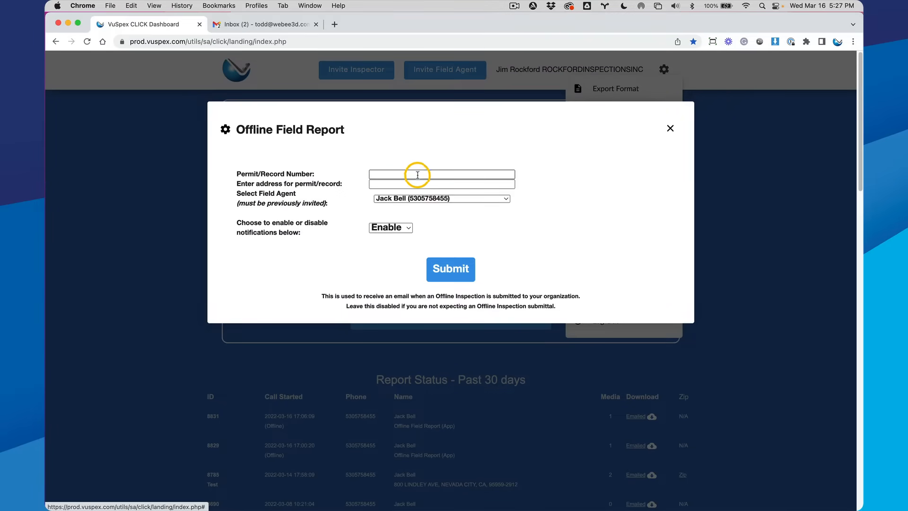
click(442, 174)
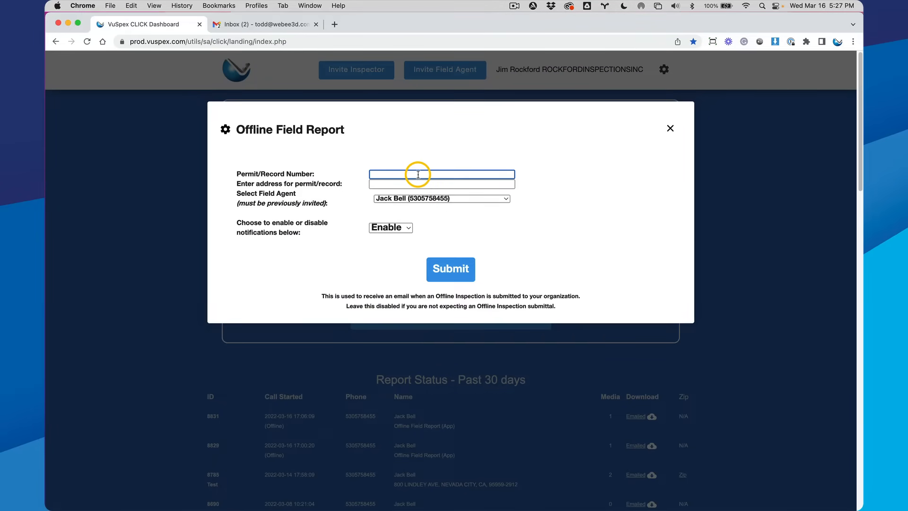
text(BLD-03)
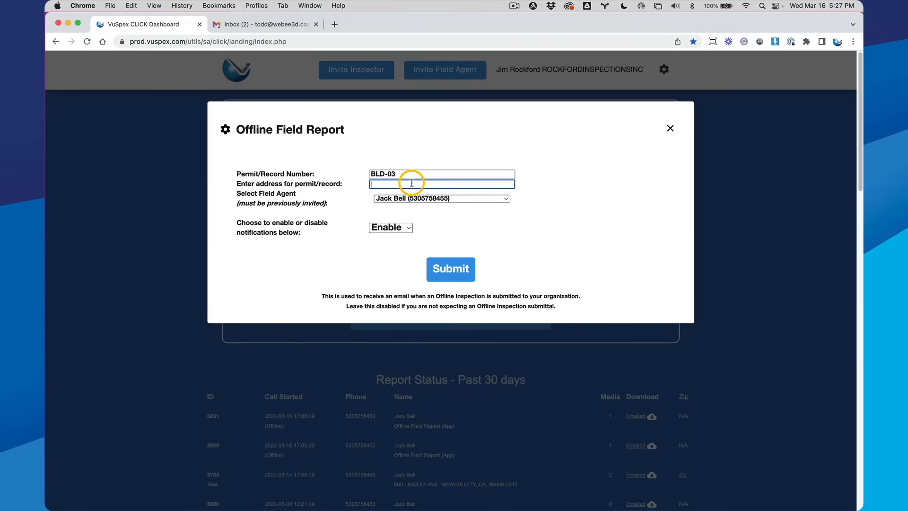
text(800 Lindley Avenue Nevada City, CA 95959)
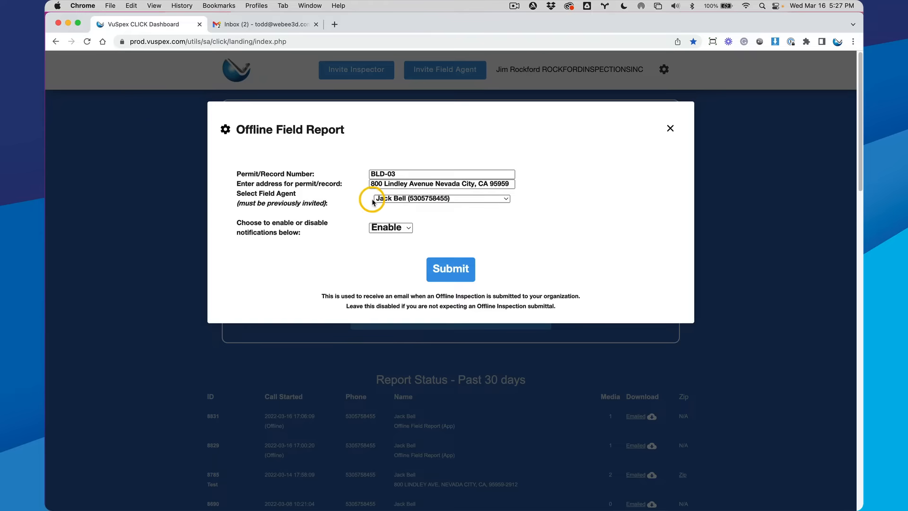
click(439, 198)
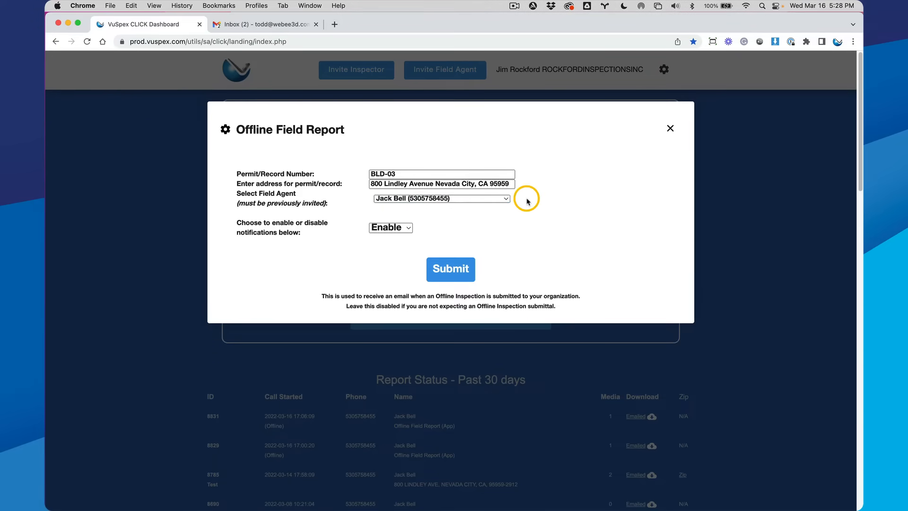
mouse_move(525, 197)
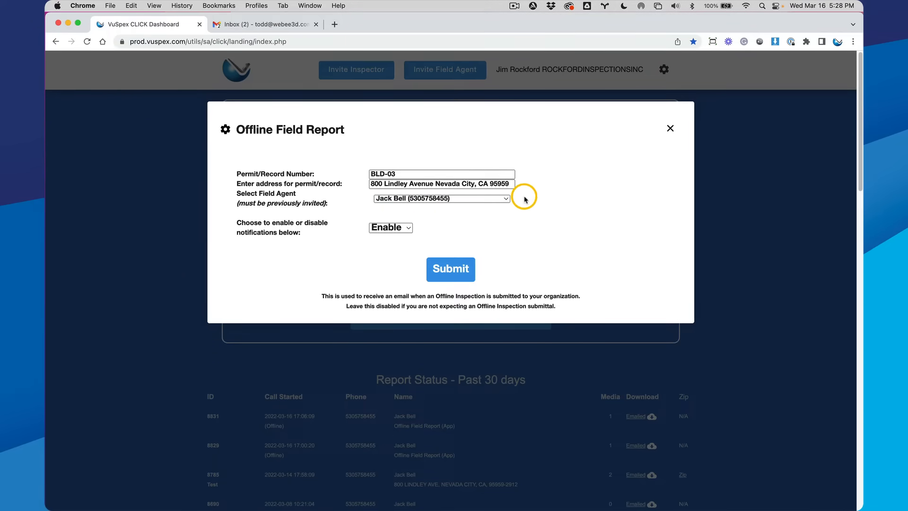
mouse_move(354, 235)
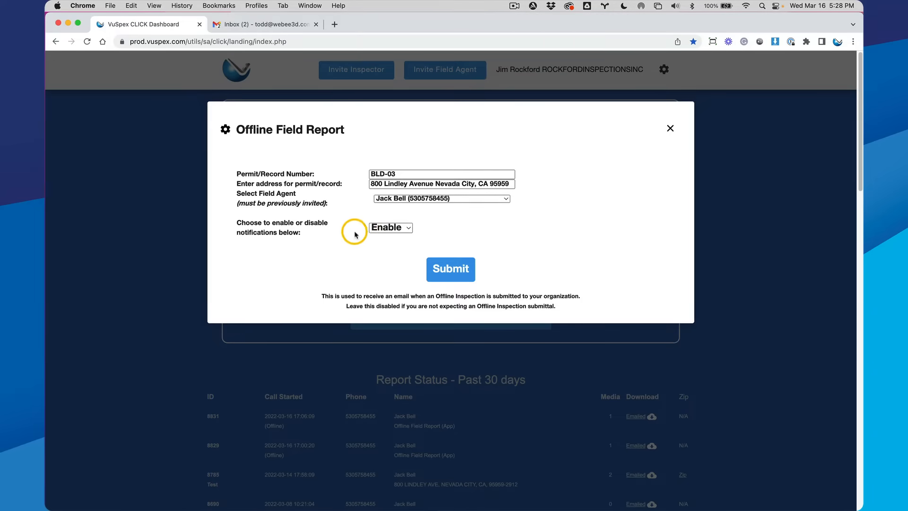
mouse_move(435, 232)
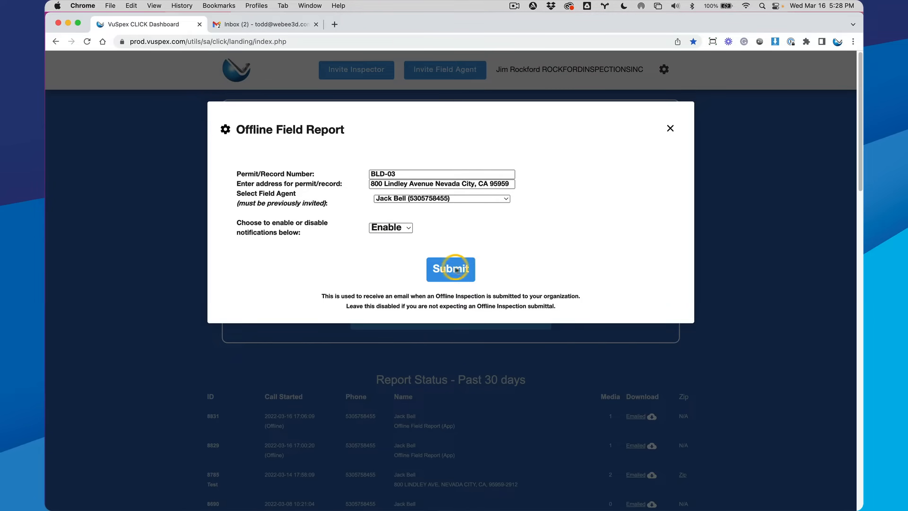
click(450, 269)
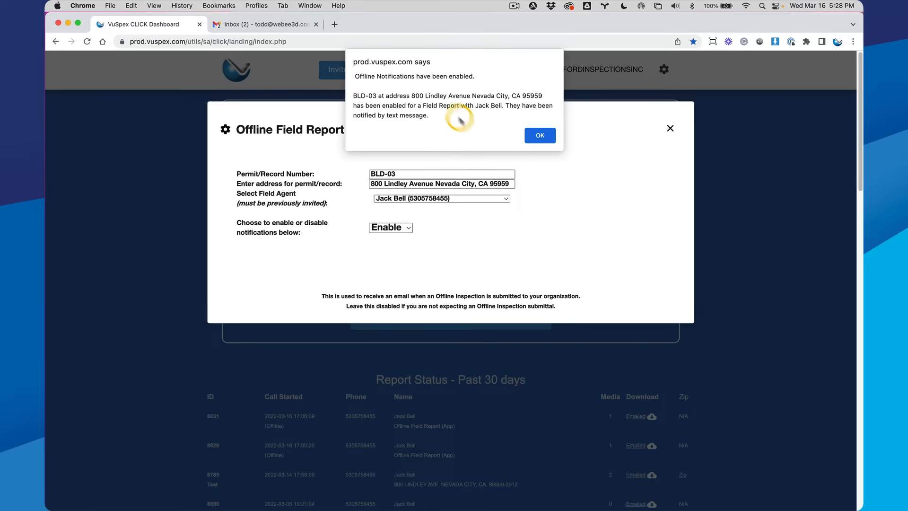
mouse_move(395, 138)
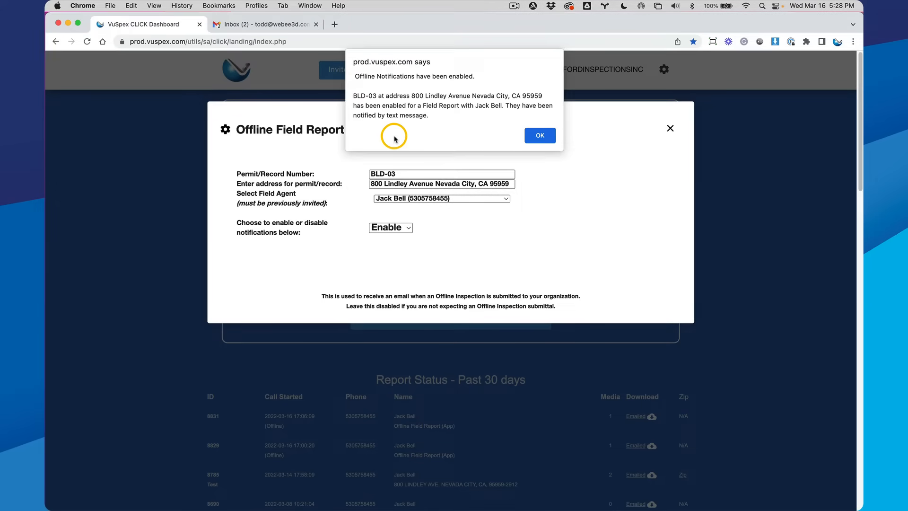
Dismiss the browser confirmation notice before switching to the phone's text message.
click(541, 136)
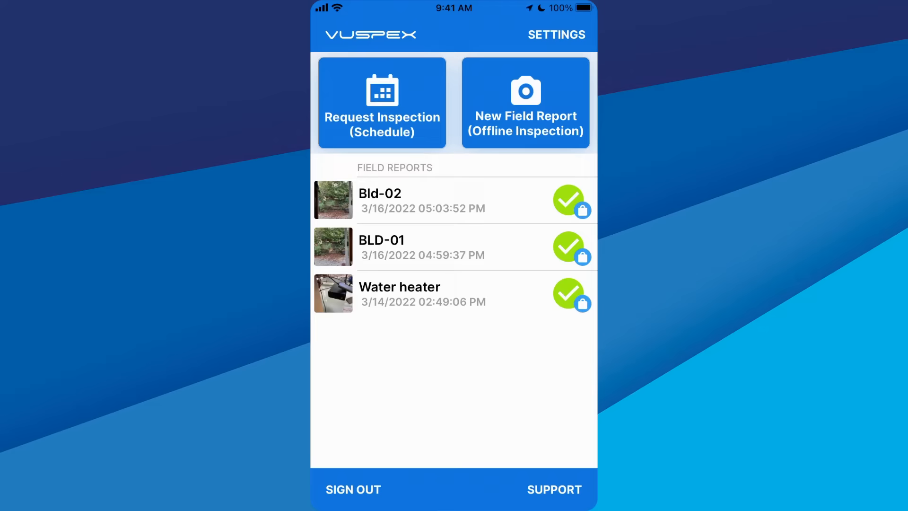
Start a New Field Report (Offline Inspection) named Bld-03 and continue to the media step.
click(526, 102)
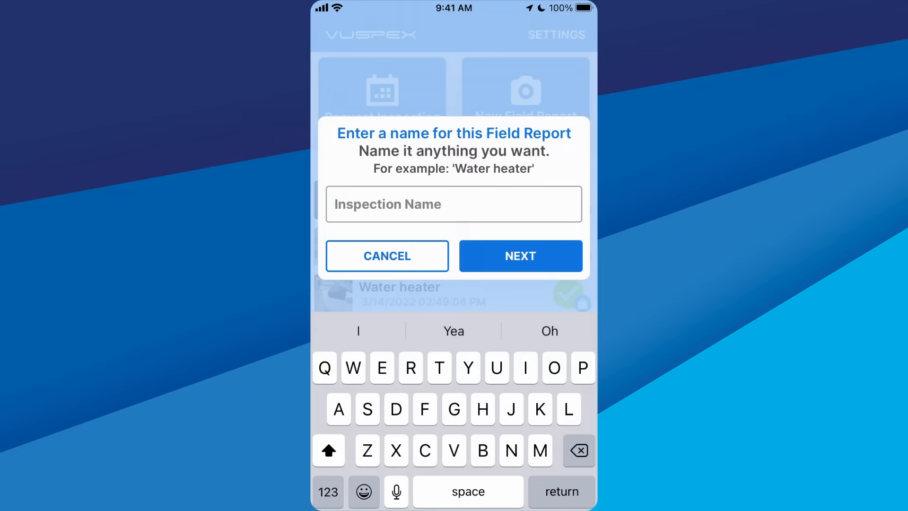
text(Bl)
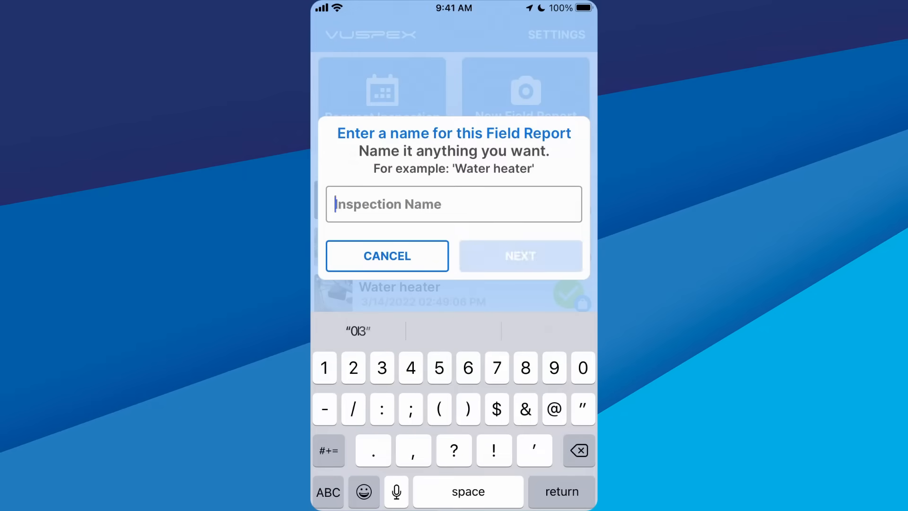
click(521, 256)
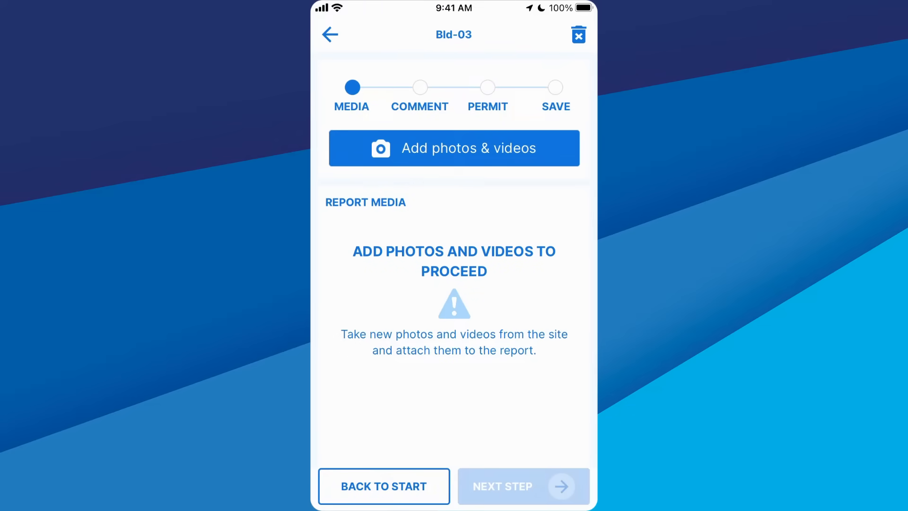
Capture and keep a photo of the backyard for the Bld-03 report.
click(454, 148)
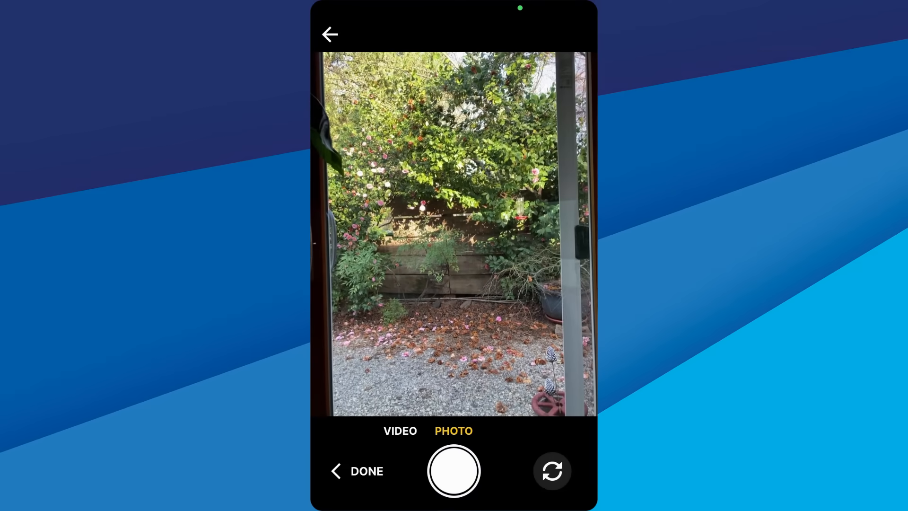
click(453, 471)
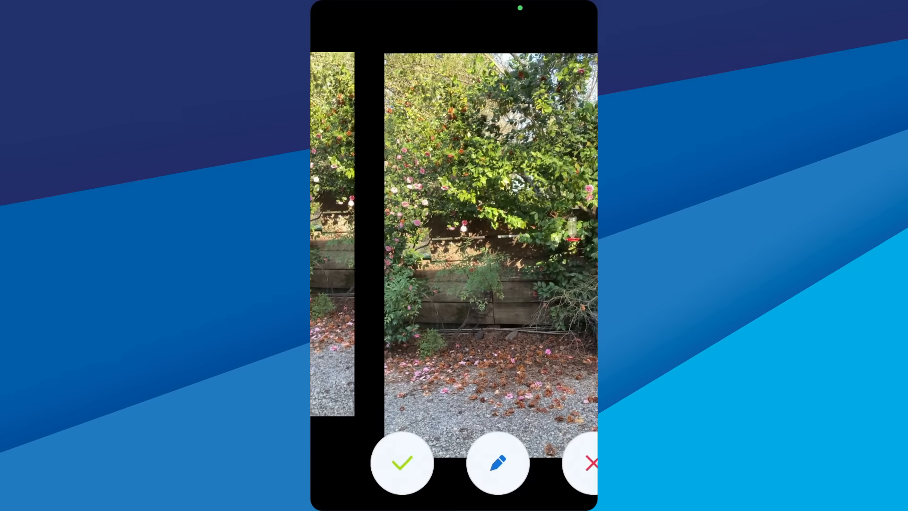
click(402, 464)
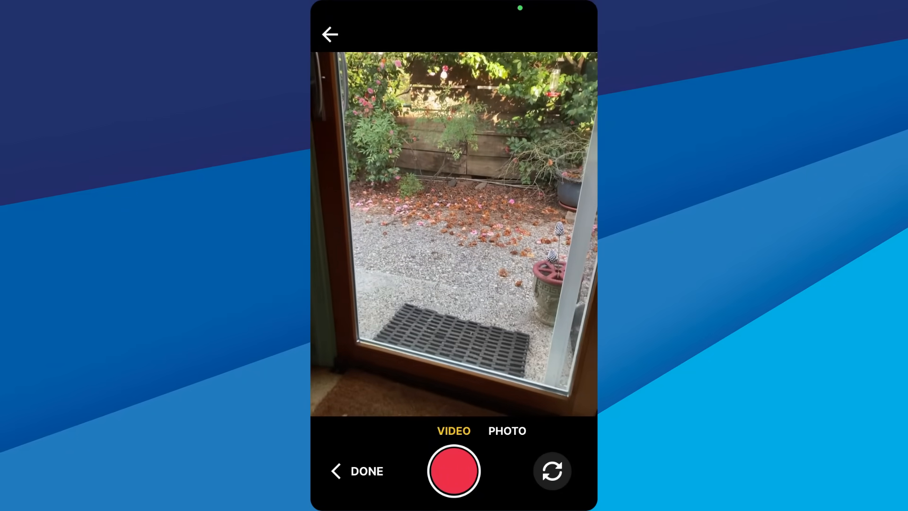
Record a short video of the site and finish media capture.
click(453, 471)
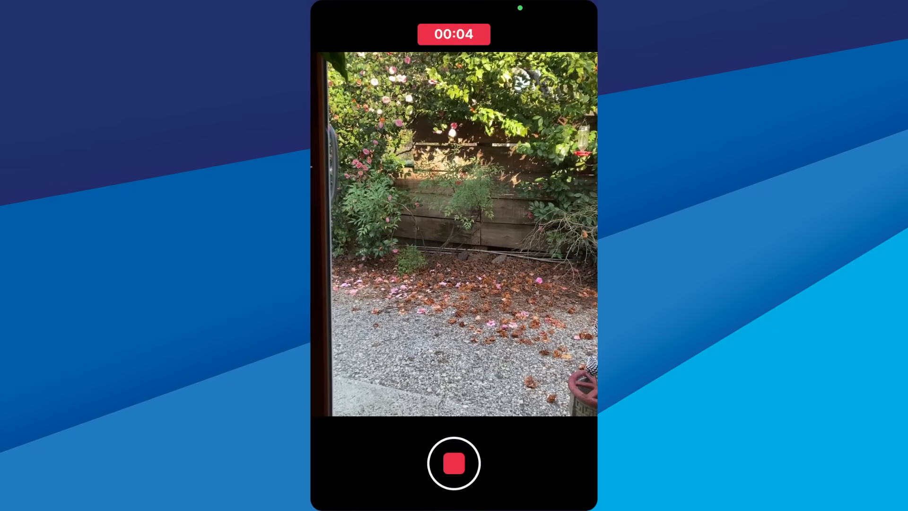
click(453, 463)
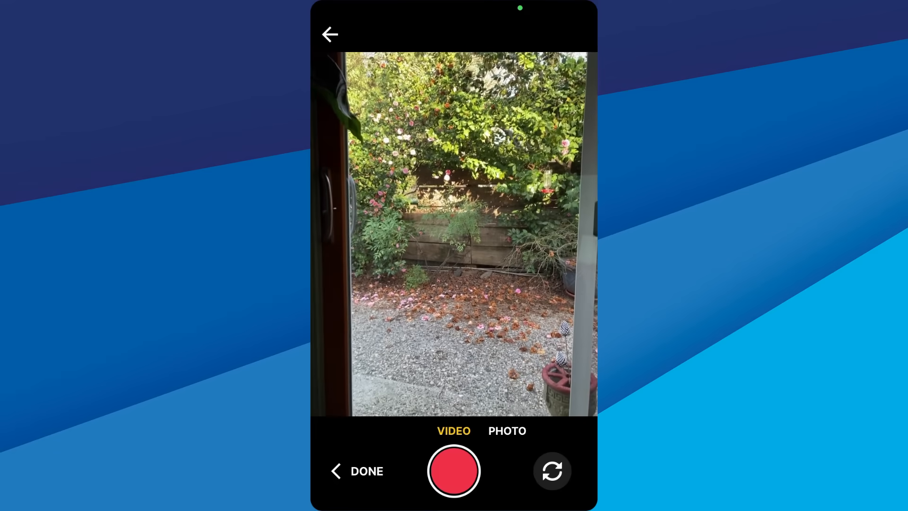
click(365, 471)
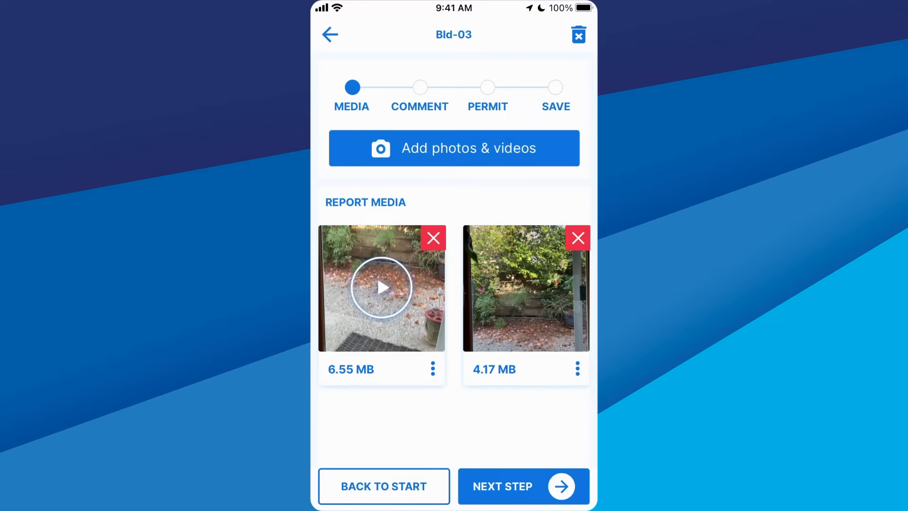
Enter Bld-03 as the description and advance from the comment step to the permit step.
click(524, 486)
text(Bld-0)
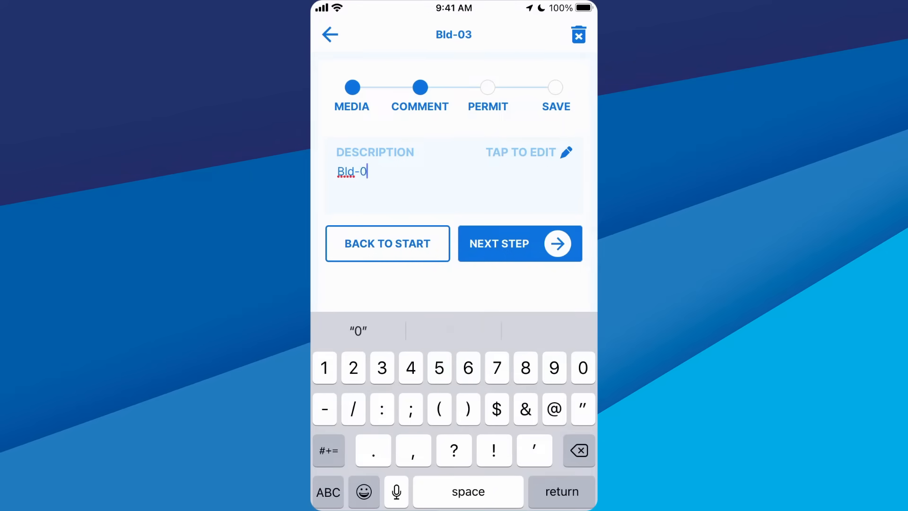
click(520, 243)
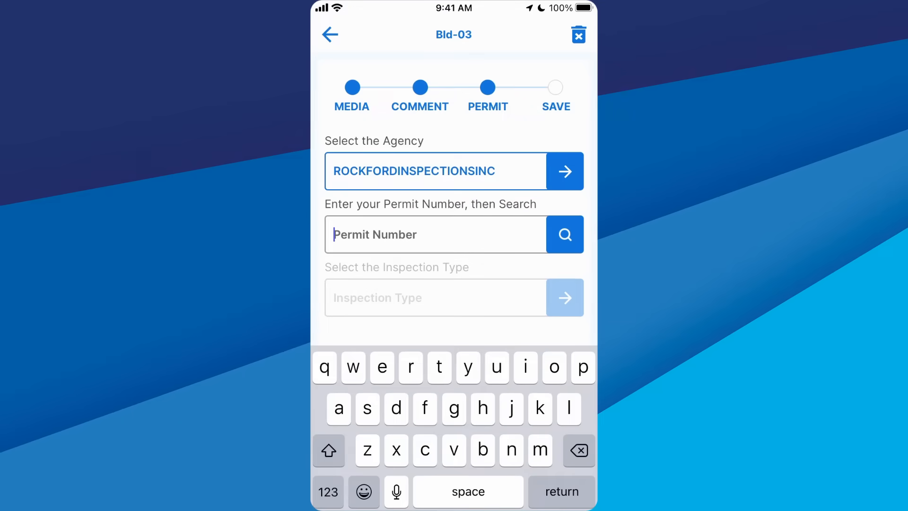
text(bld)
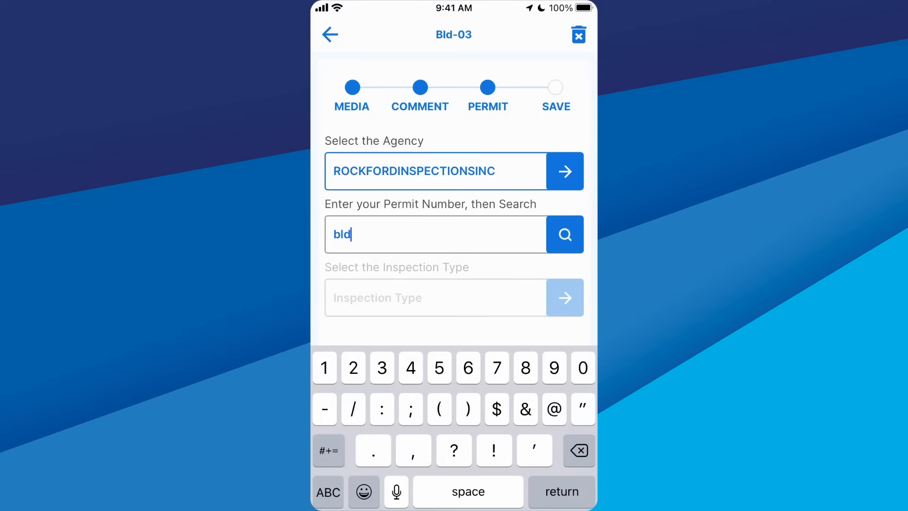
text(-03)
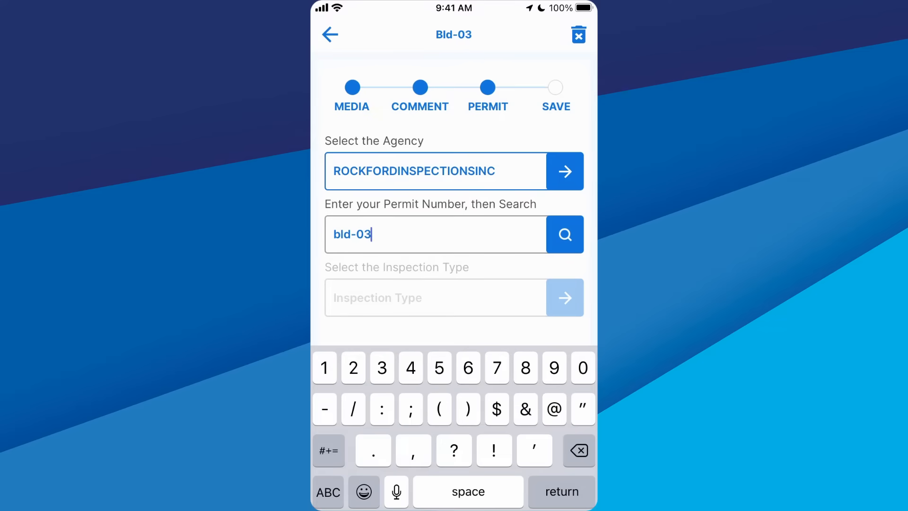
click(565, 234)
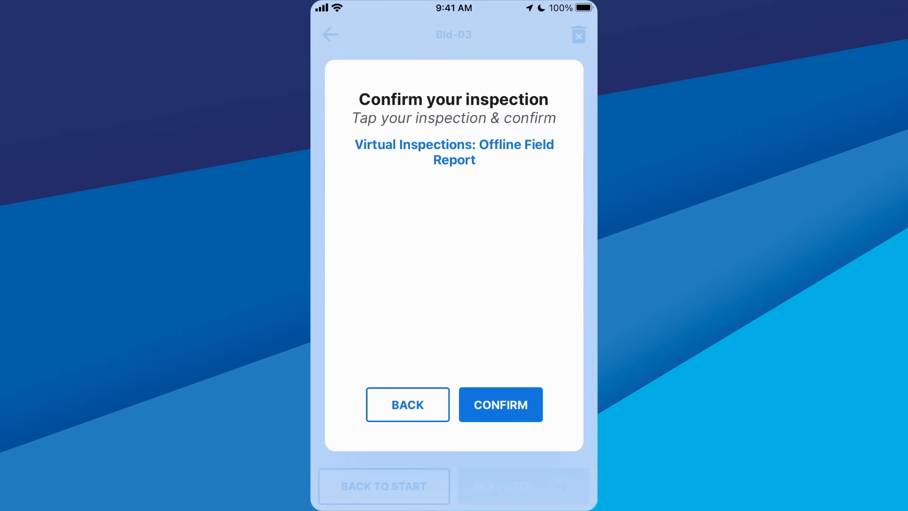
Confirm the Virtual Inspections: Offline Field Report type and proceed to Save & Finalize.
click(454, 151)
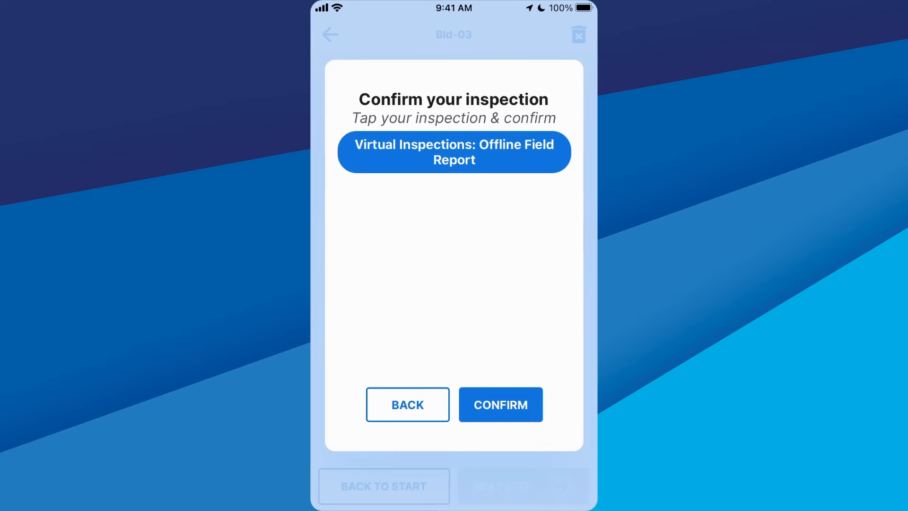
click(502, 405)
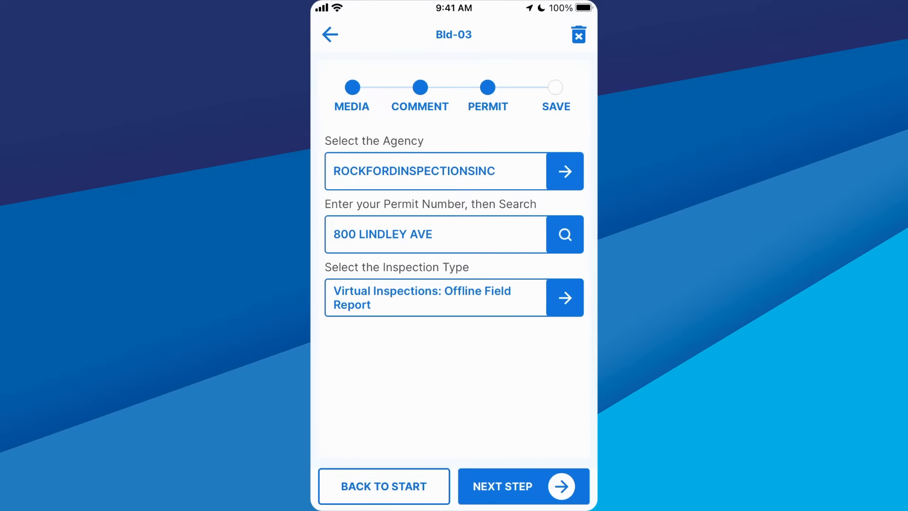
click(524, 486)
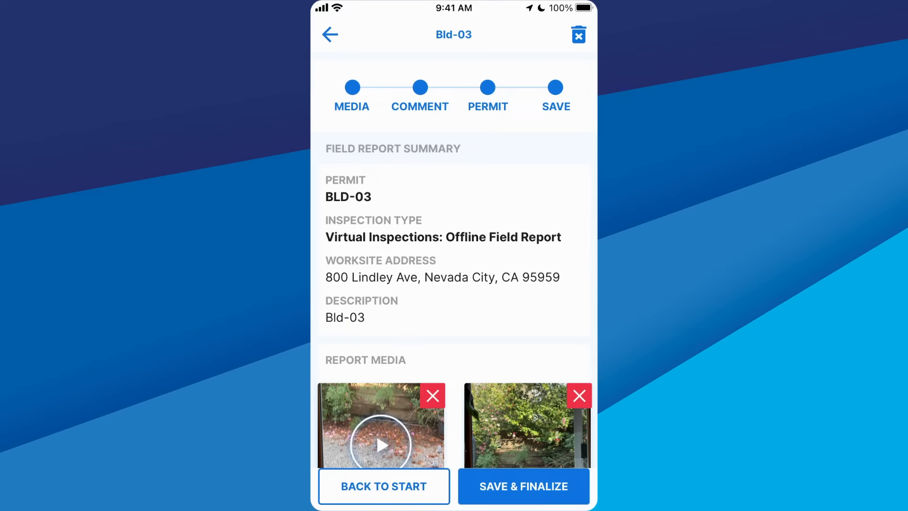
click(524, 499)
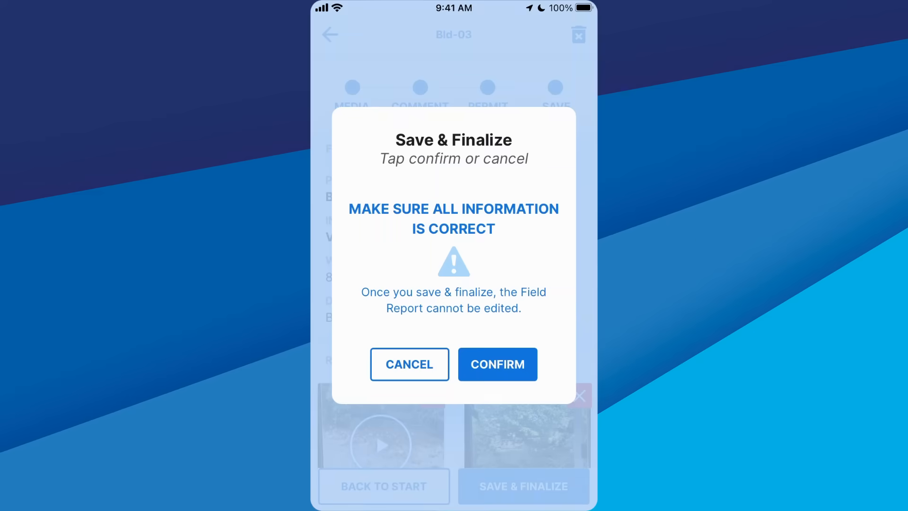
Confirm finalizing, send the BLD-03 report to the inspector now, and go to the confirmation email.
click(497, 365)
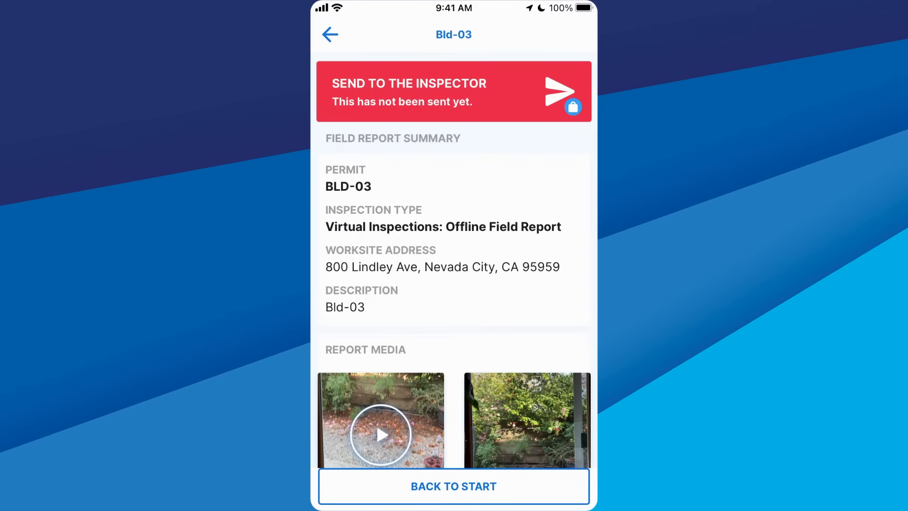
click(453, 92)
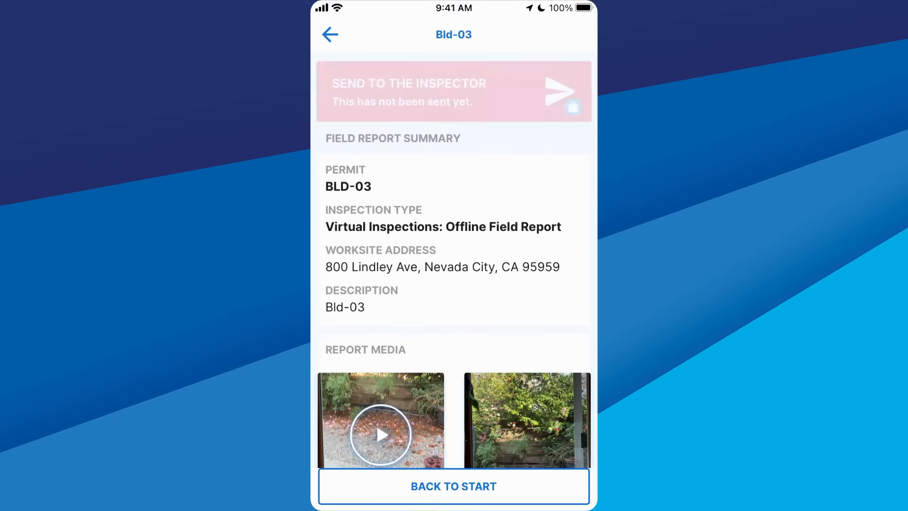
click(454, 92)
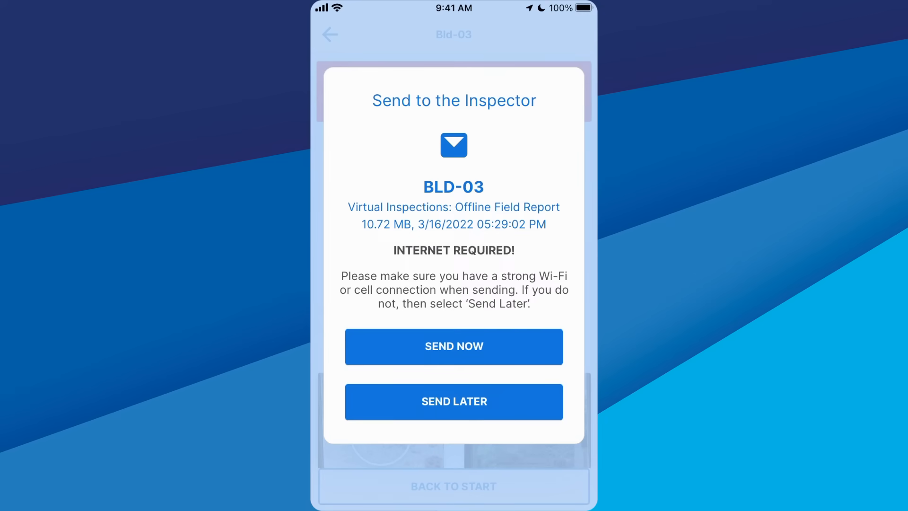
click(454, 347)
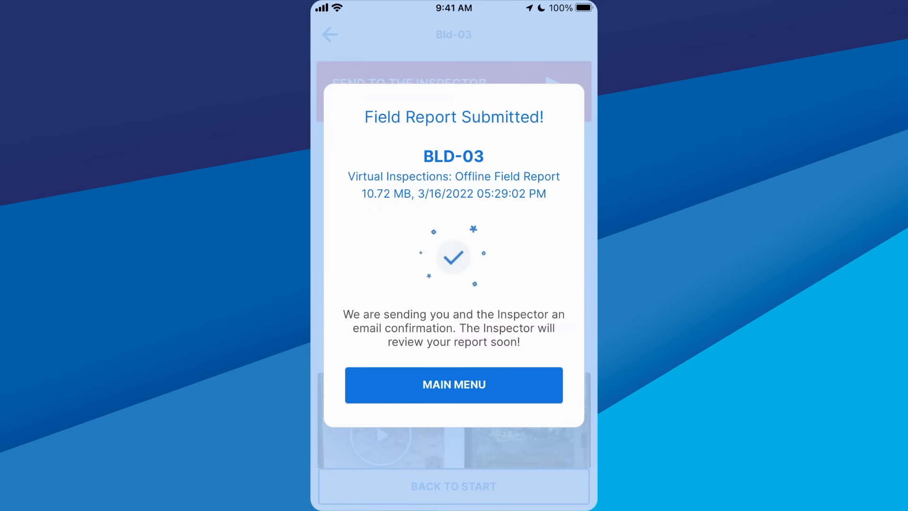
click(454, 385)
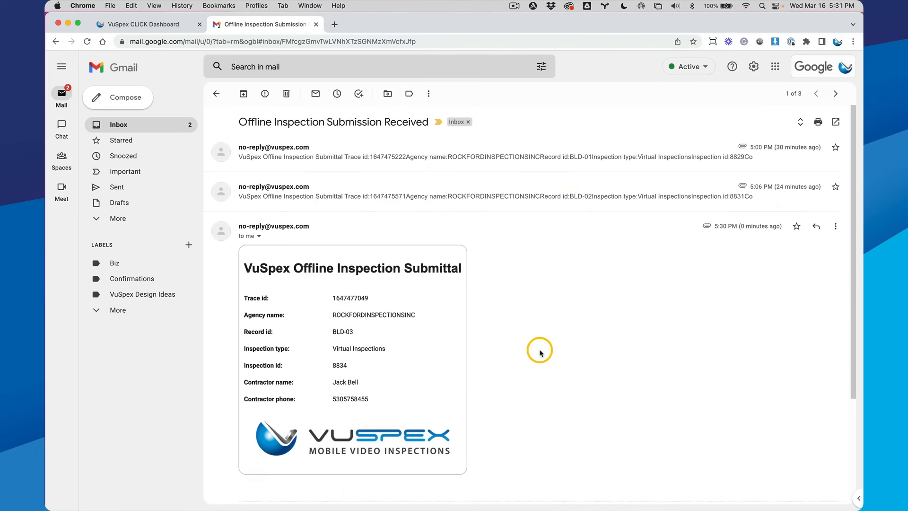
mouse_move(416, 360)
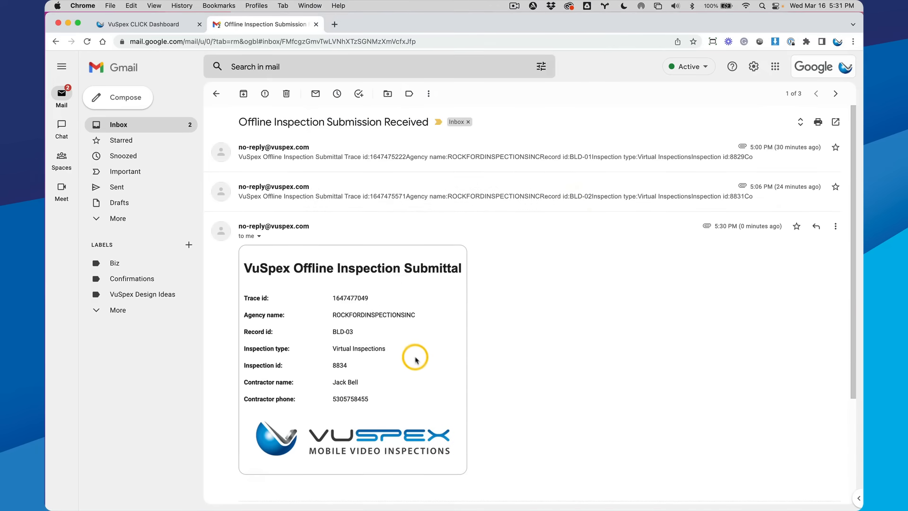
mouse_move(520, 338)
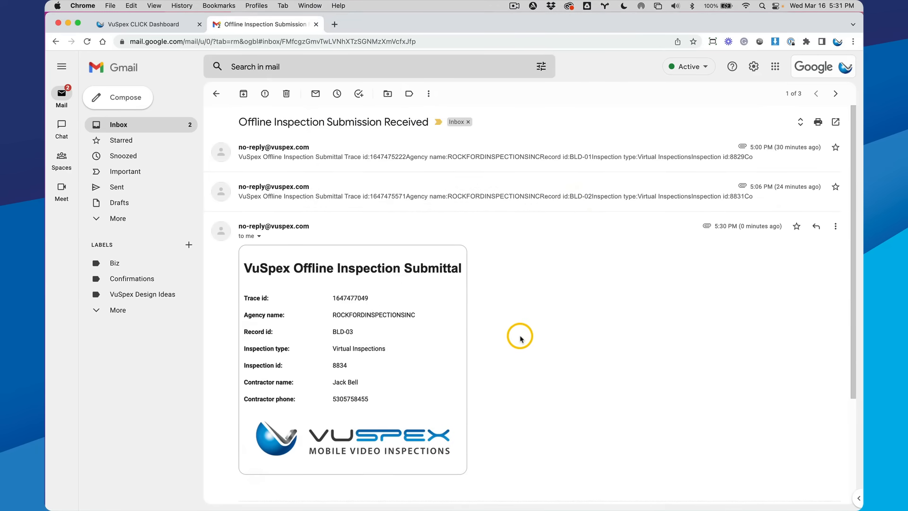
Scroll the submittal email down to the 447 KB report.pdf attachment.
scroll(down, 3)
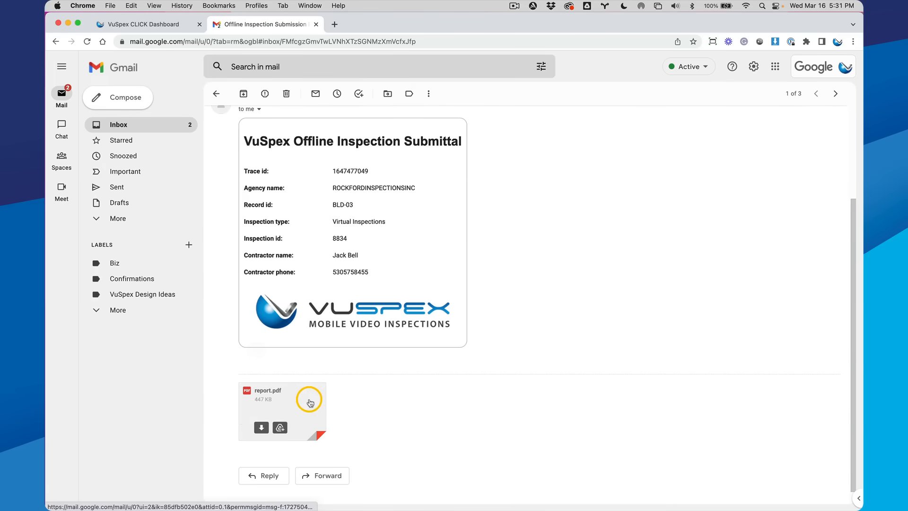
Preview report.pdf and page through its inspection summary, photo snapshot page and video page.
click(310, 403)
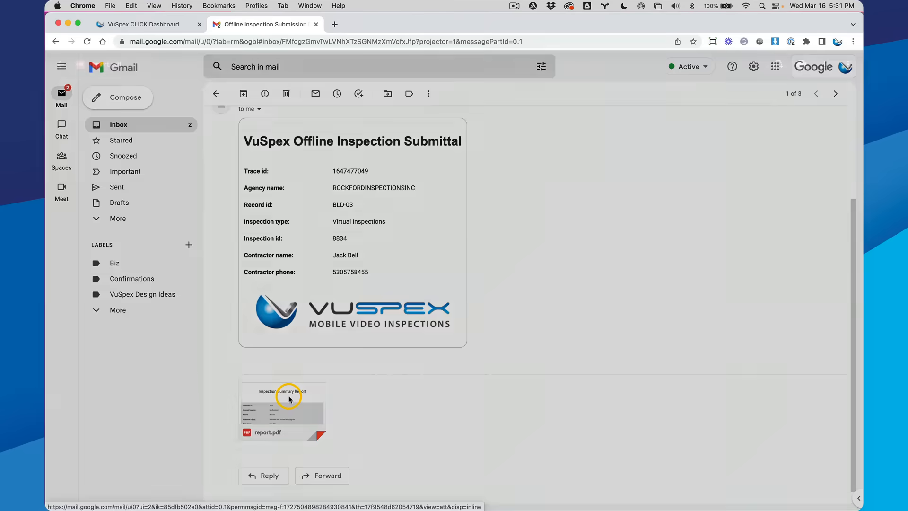
click(284, 411)
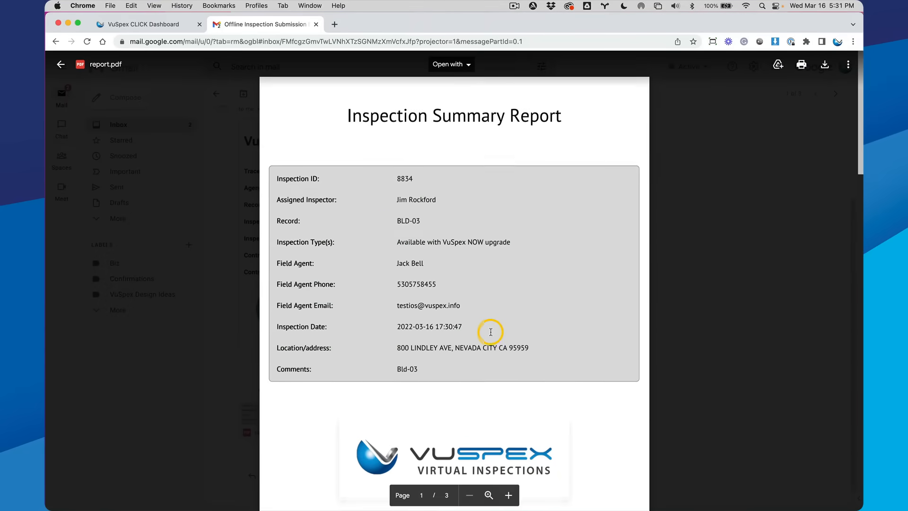
scroll(down, 3)
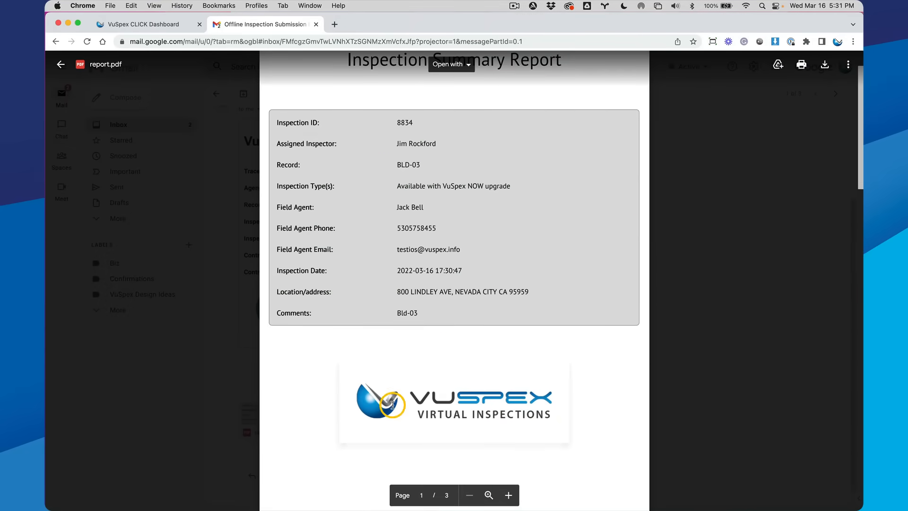
mouse_move(496, 407)
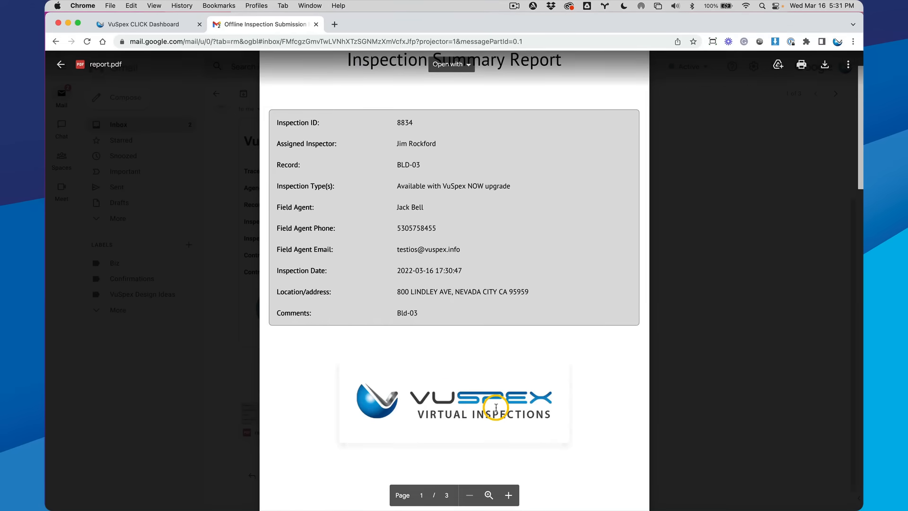
scroll(down, 3)
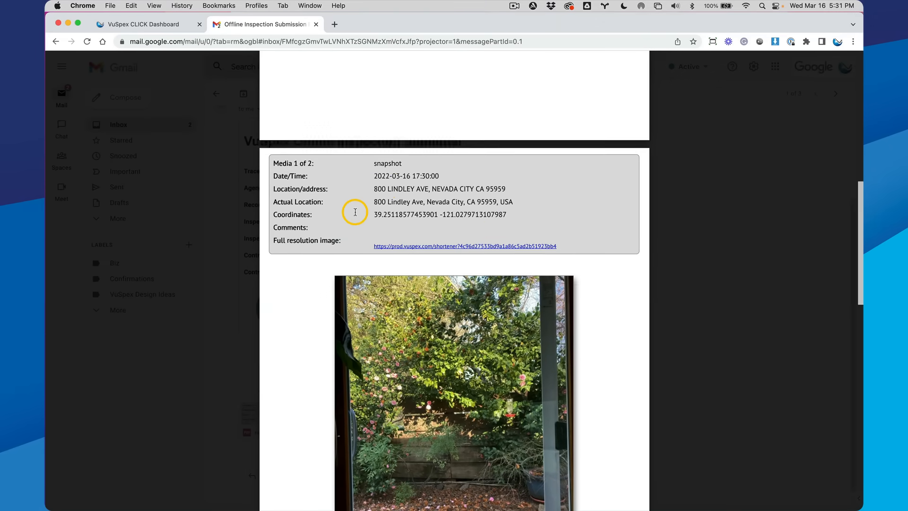
scroll(down, 3)
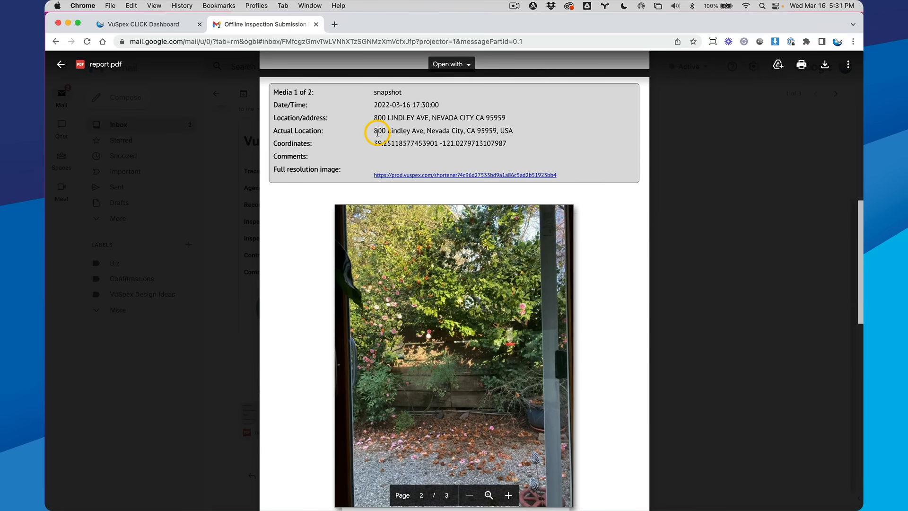
mouse_move(434, 184)
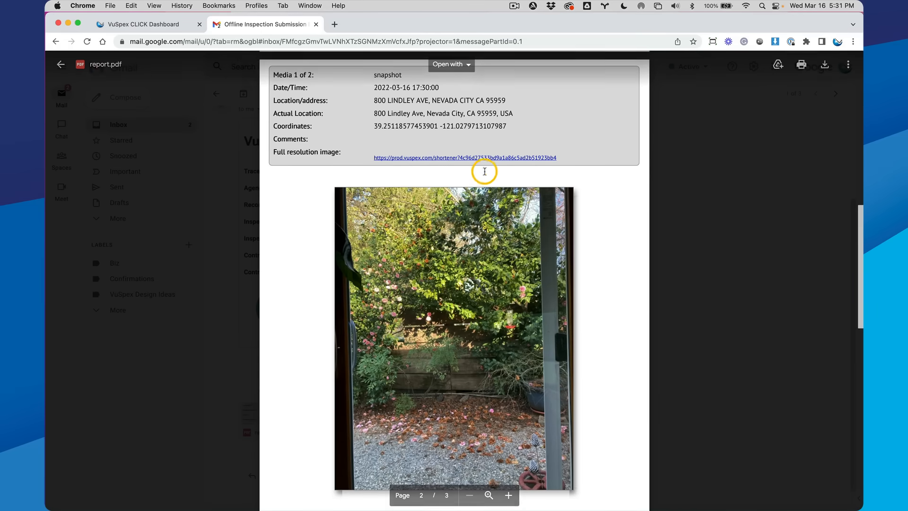
mouse_move(440, 158)
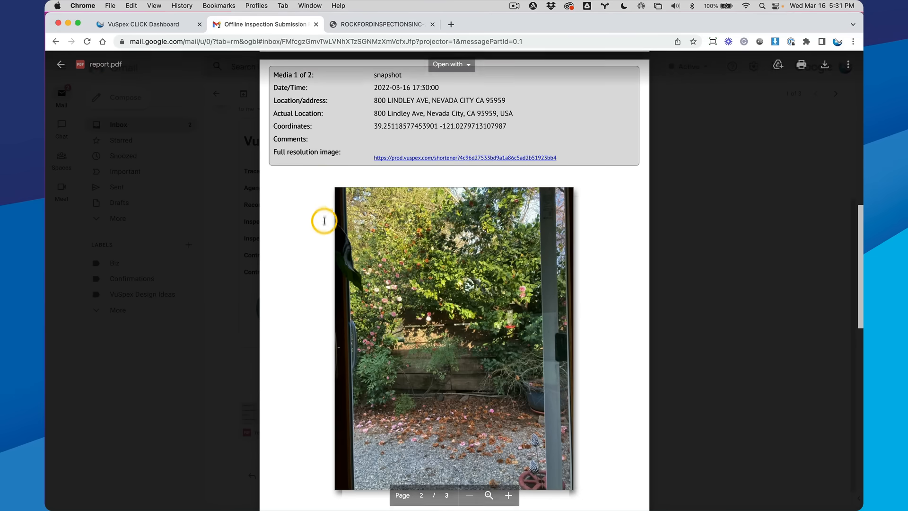
scroll(down, 3)
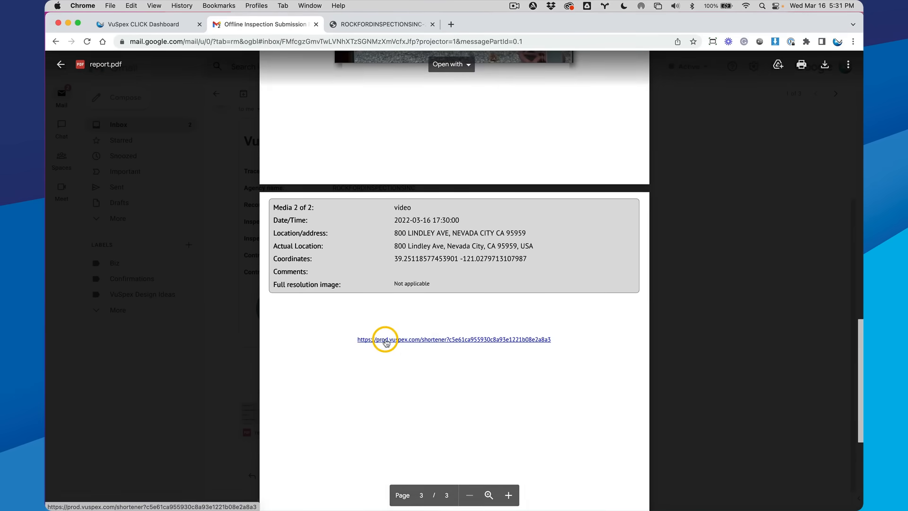
Download the inspection video from the report link, watch it in QuickTime Player, then close it.
click(386, 340)
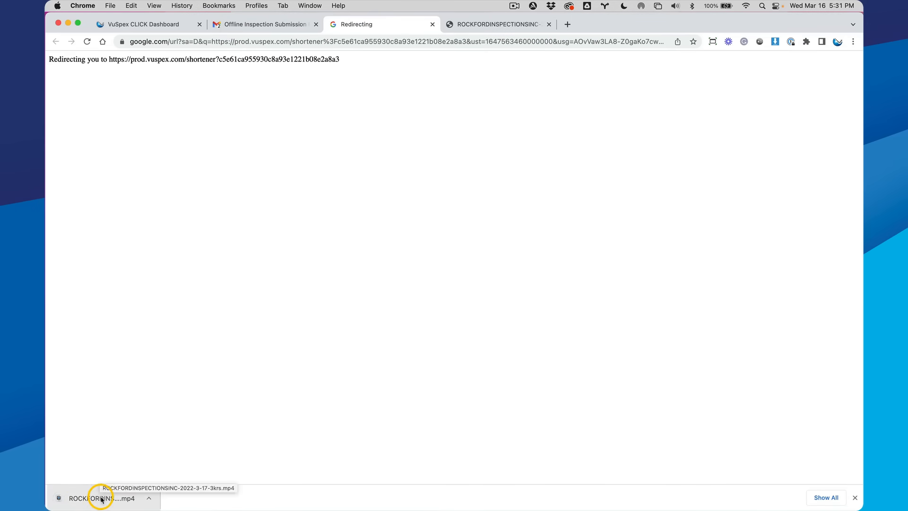
click(103, 509)
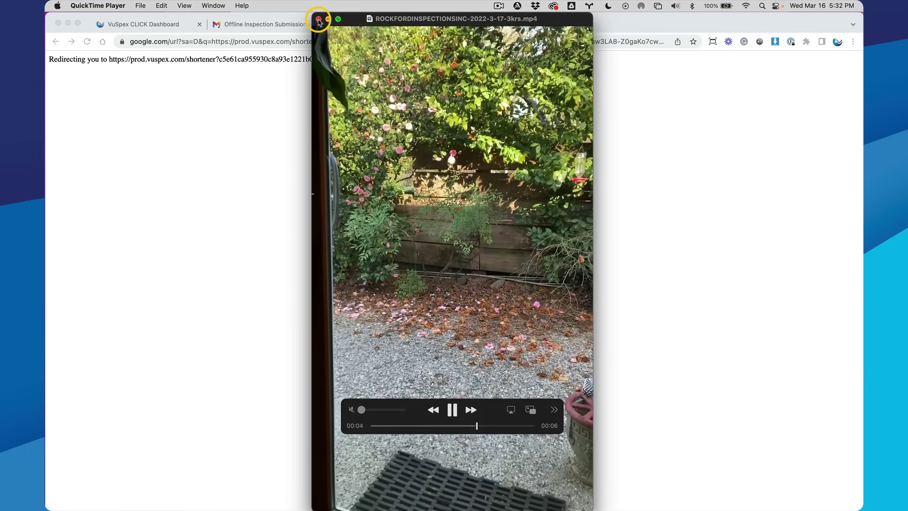
click(319, 18)
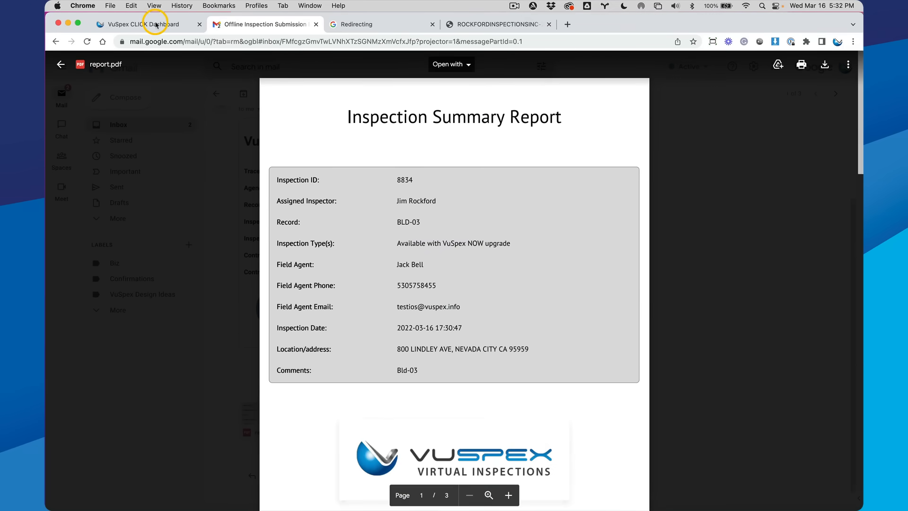
Reload the VuSpex CLICK dashboard to list offline report 8834 and start downloading its report PDF.
click(142, 24)
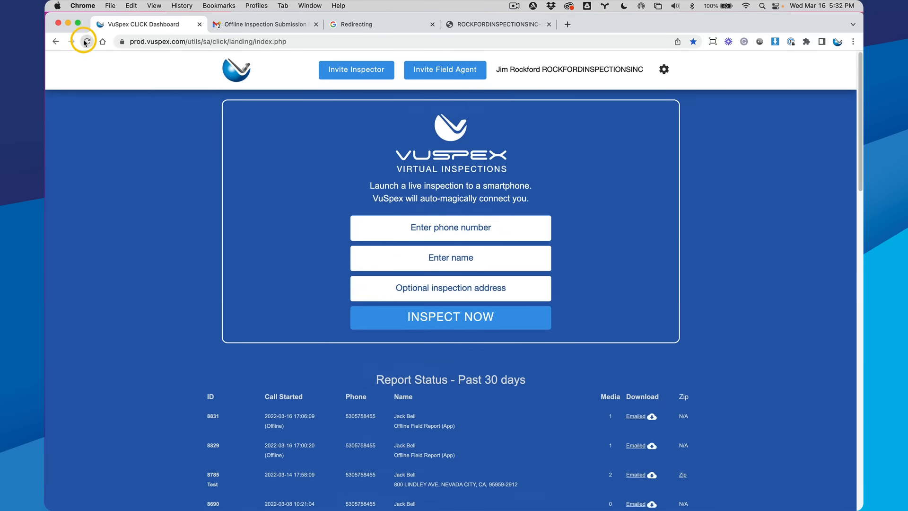
click(86, 40)
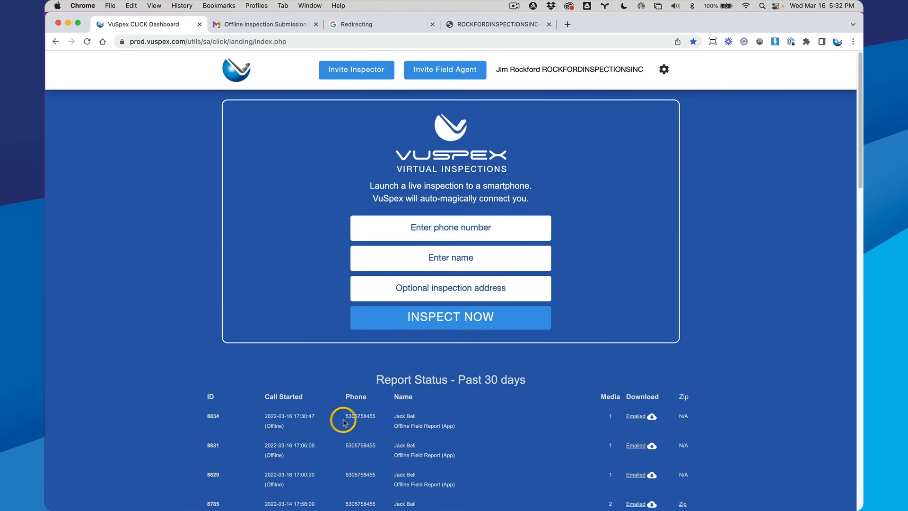
mouse_move(392, 423)
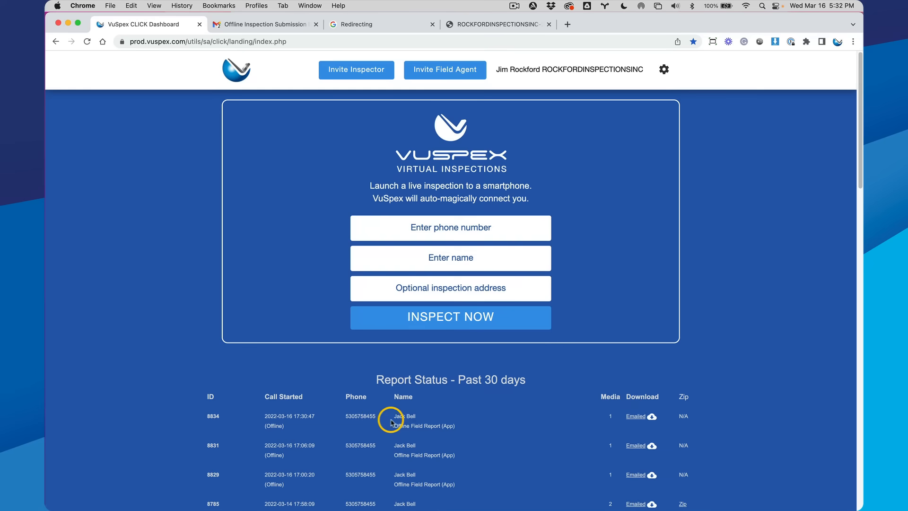
mouse_move(416, 420)
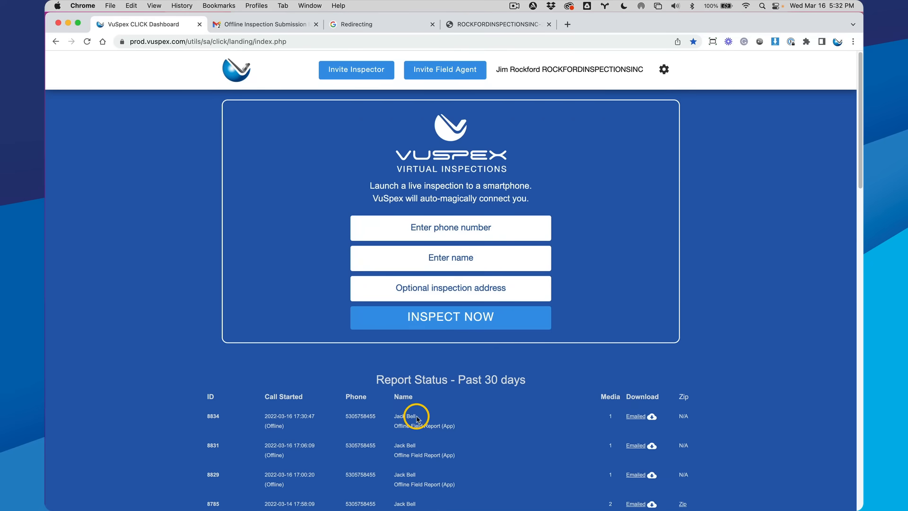
mouse_move(398, 428)
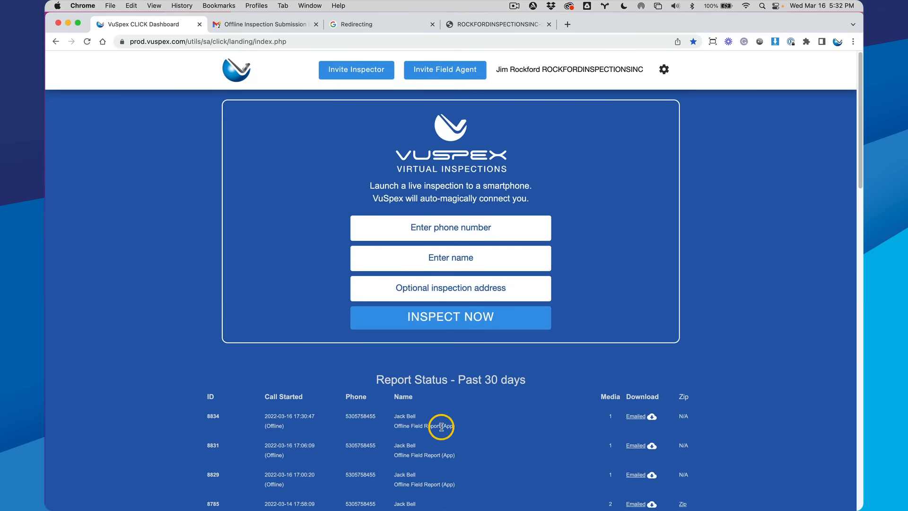
mouse_move(566, 415)
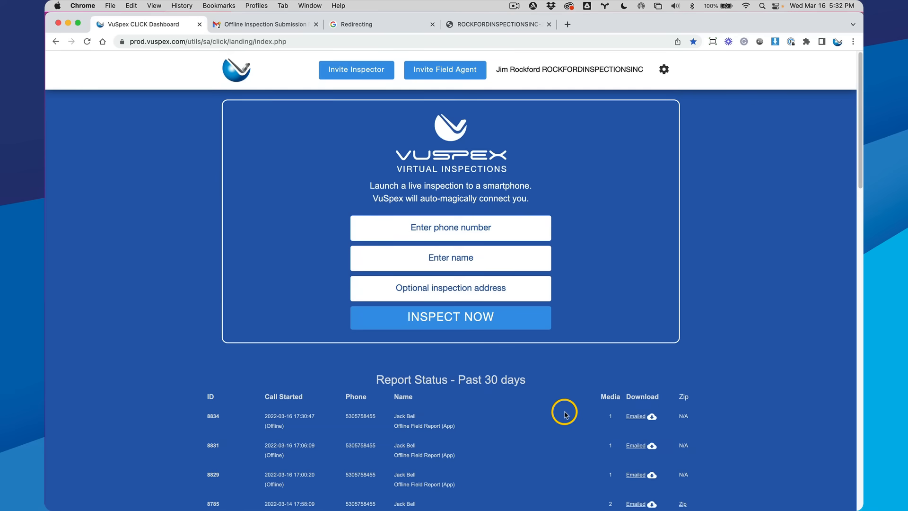
mouse_move(634, 419)
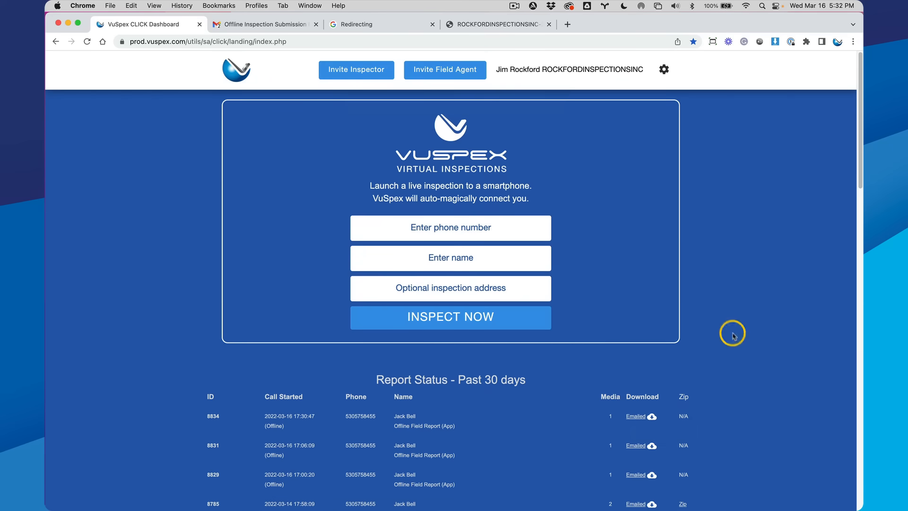
click(636, 416)
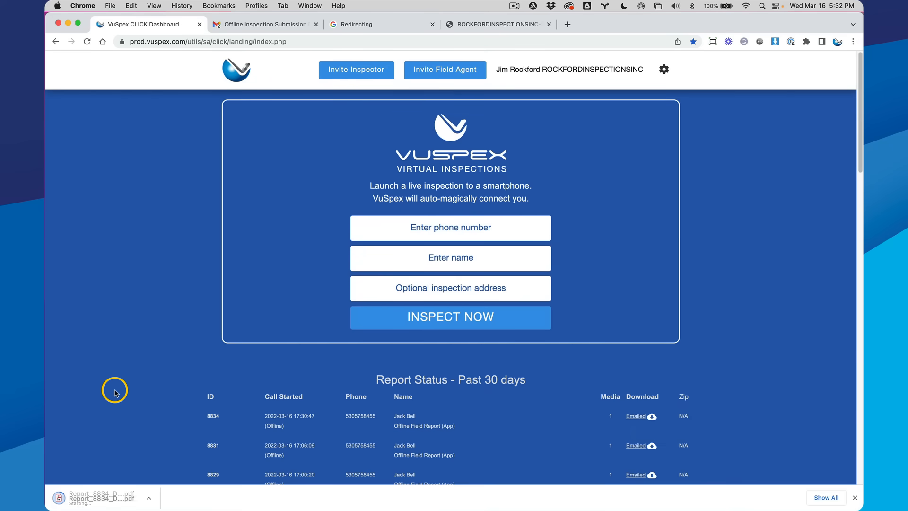